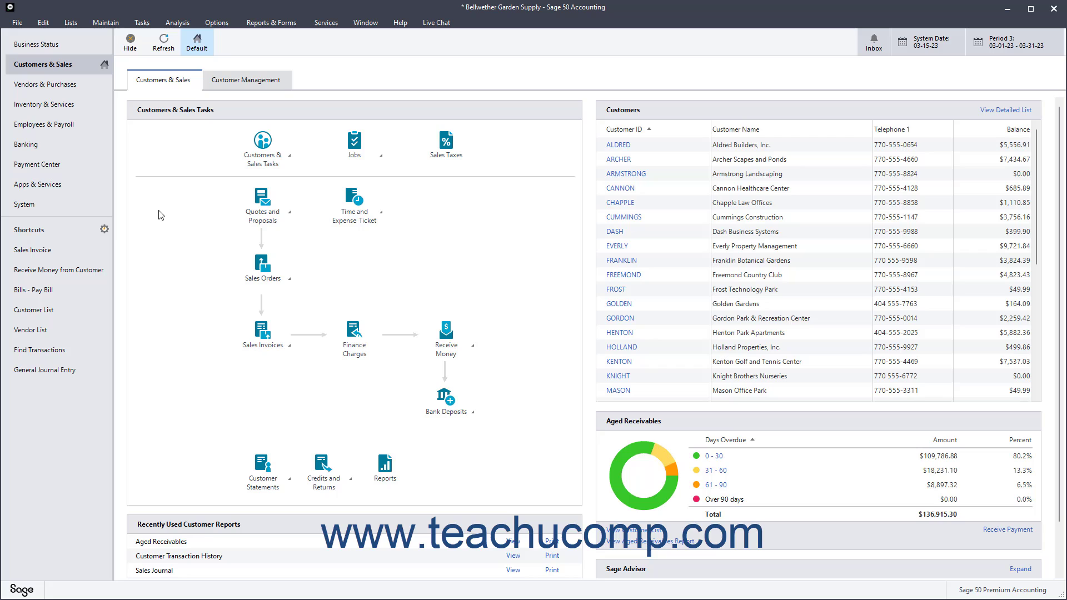
mouse_move(129, 41)
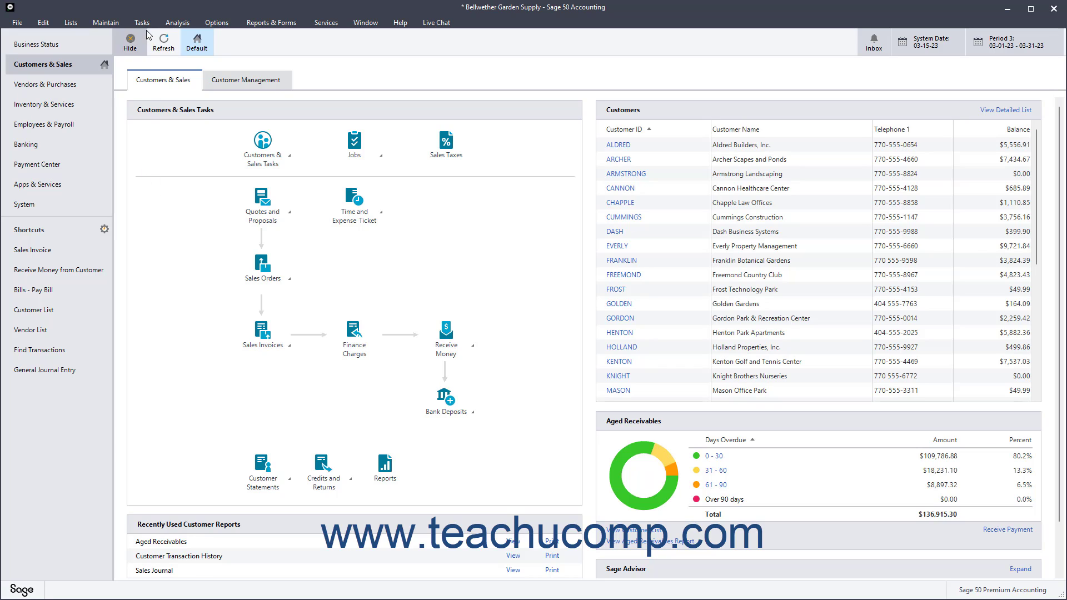
- Open a new Inventory Adjustments window from the Tasks menu
click(143, 22)
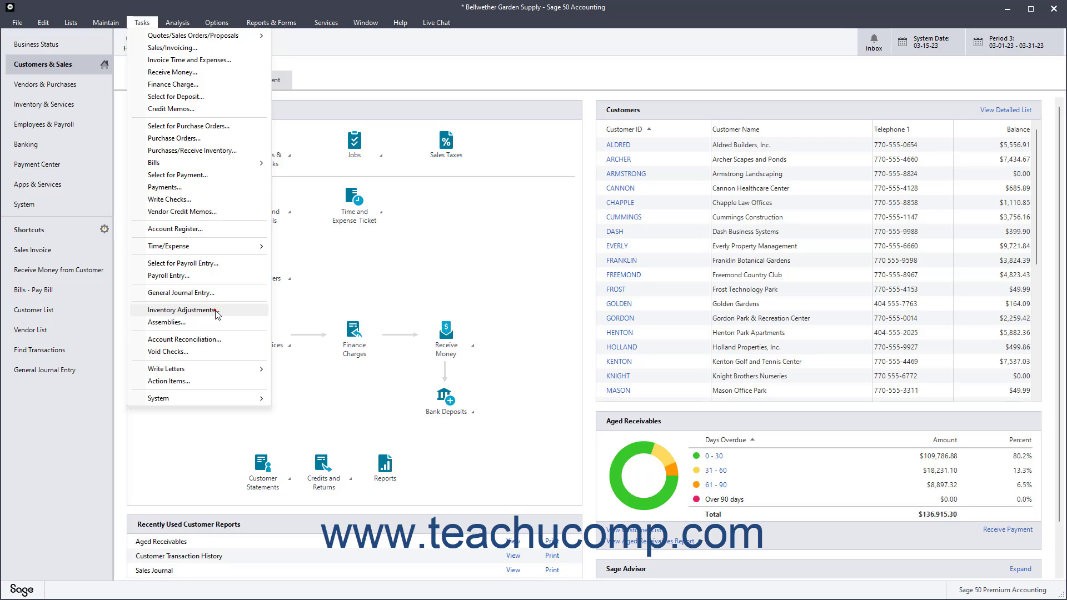
click(184, 310)
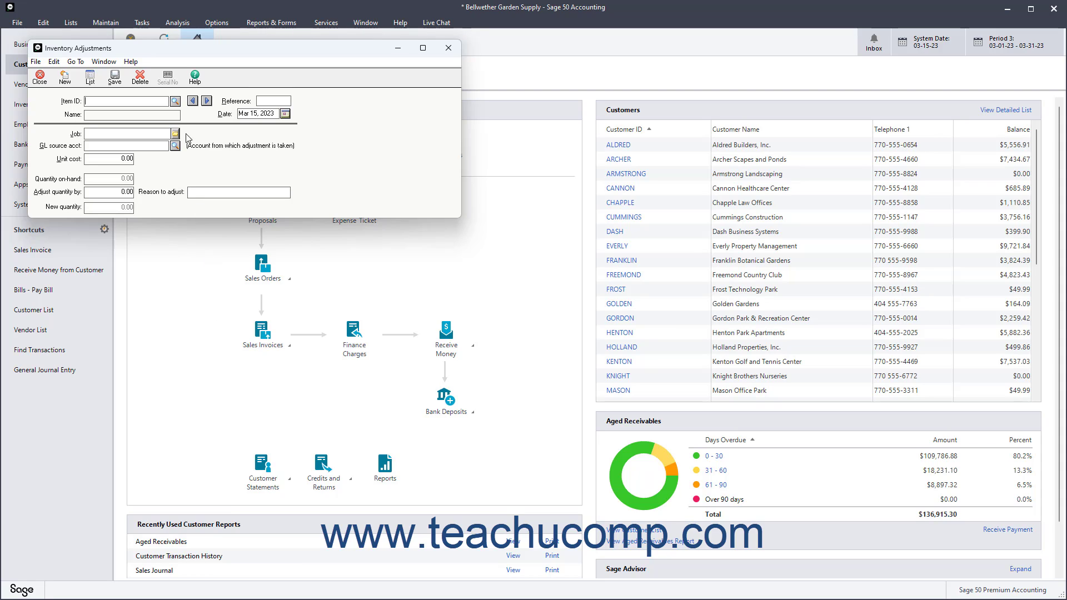
mouse_move(174, 101)
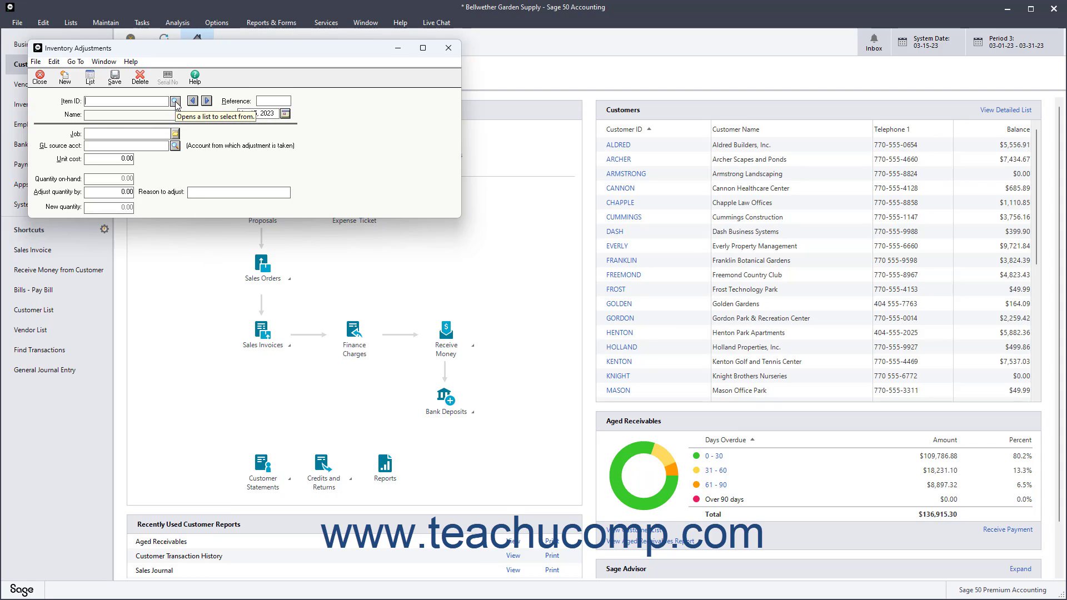
- Select item BOOK-11030 BGS Vegetable Garden Primer and enter reference LOSS315-1
click(175, 101)
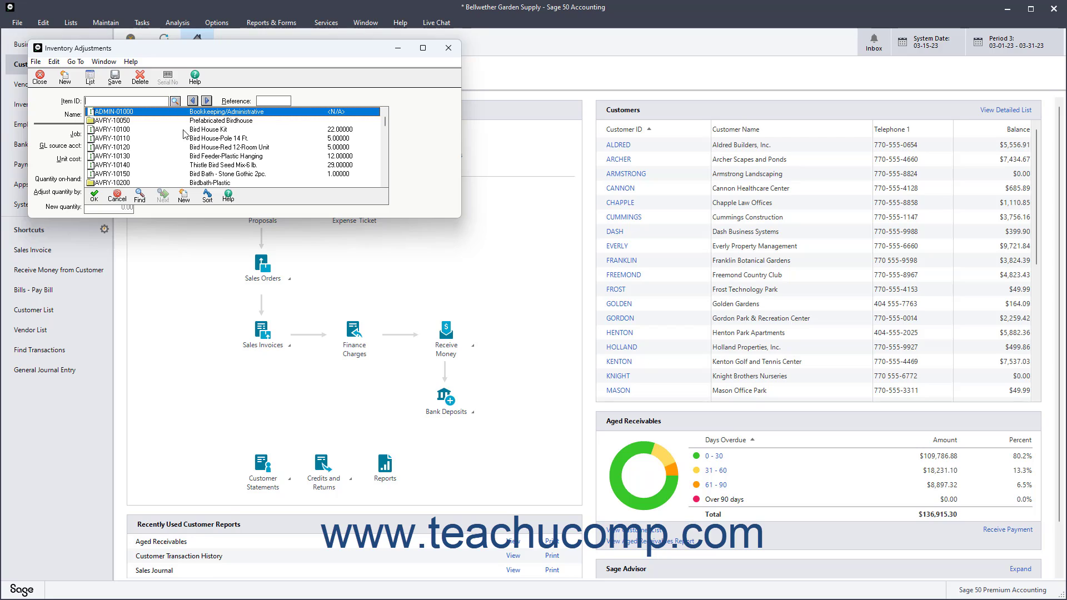
click(122, 101)
text(BOOK-11030)
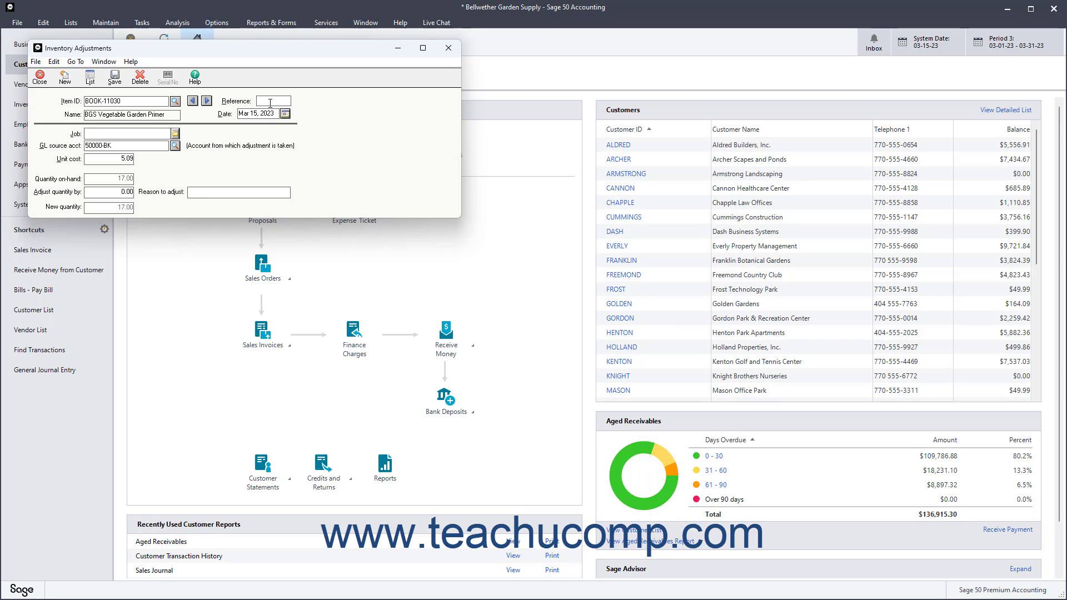
text(LOSS315-1)
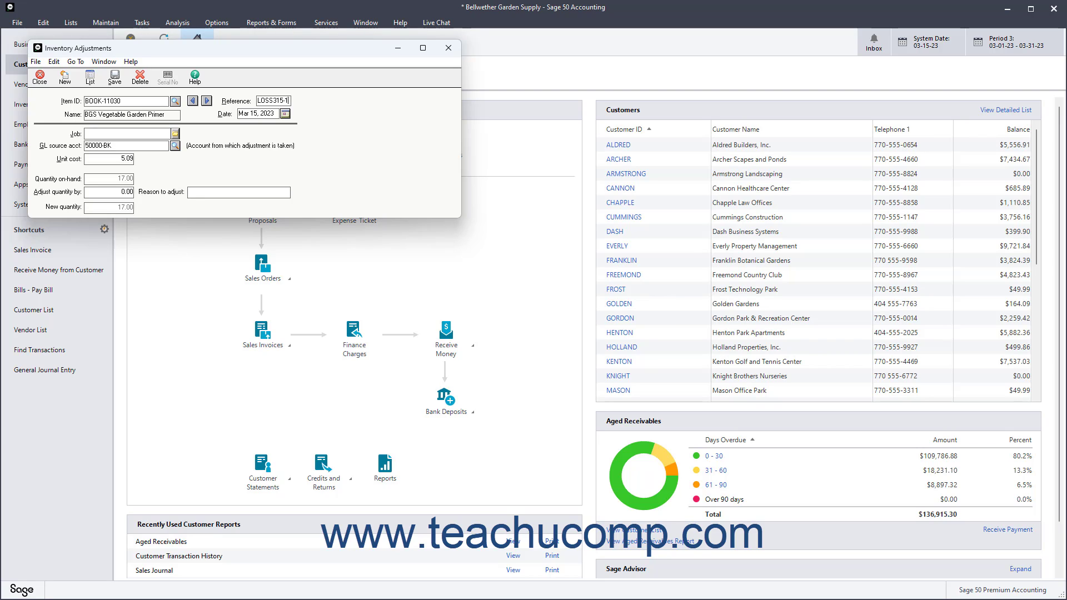
mouse_move(251, 108)
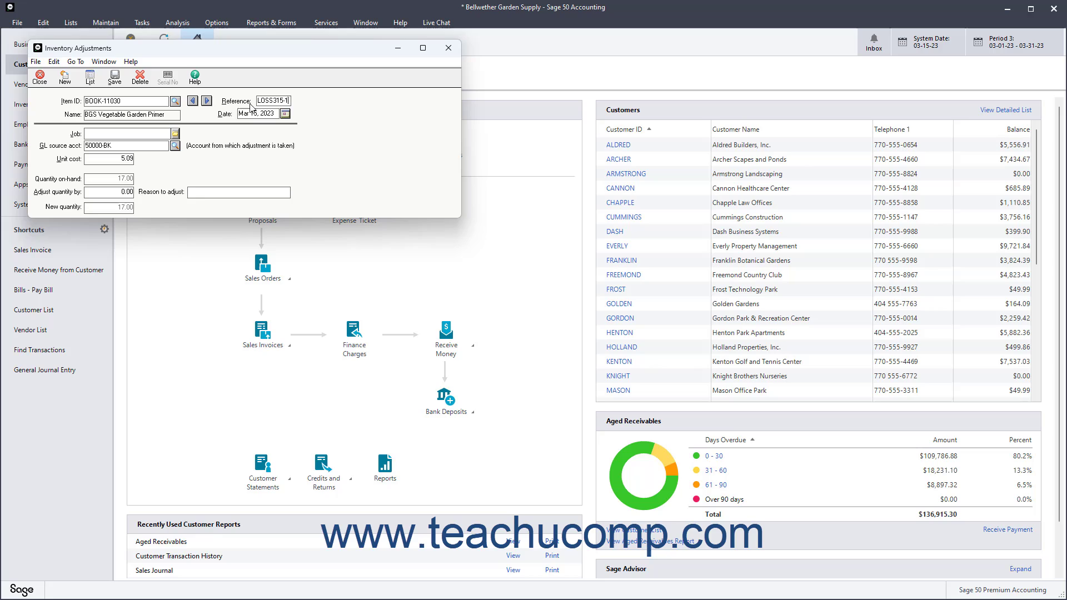
mouse_move(176, 147)
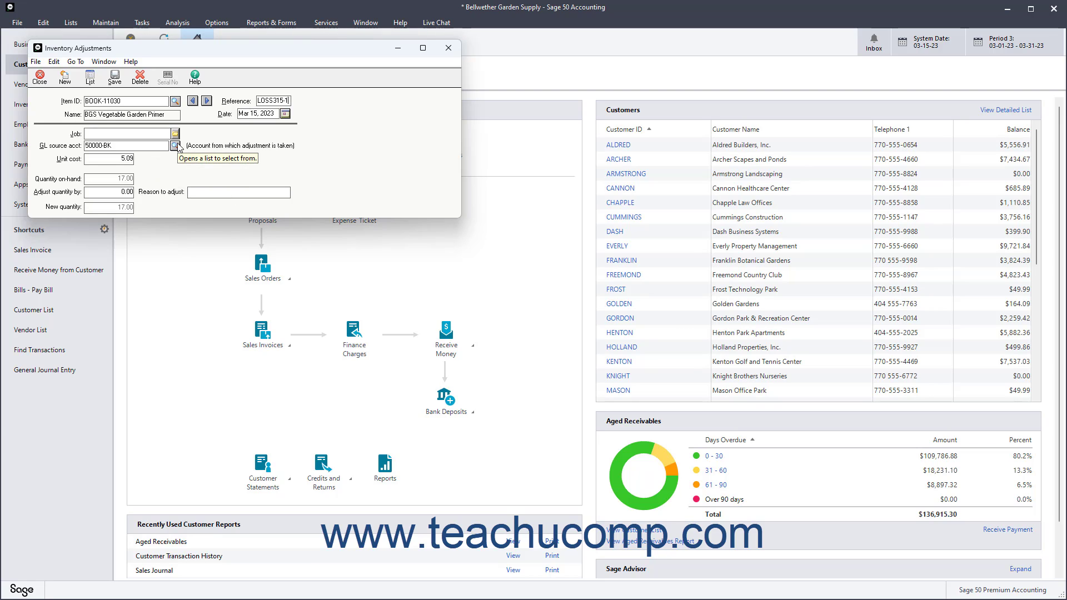
mouse_move(232, 134)
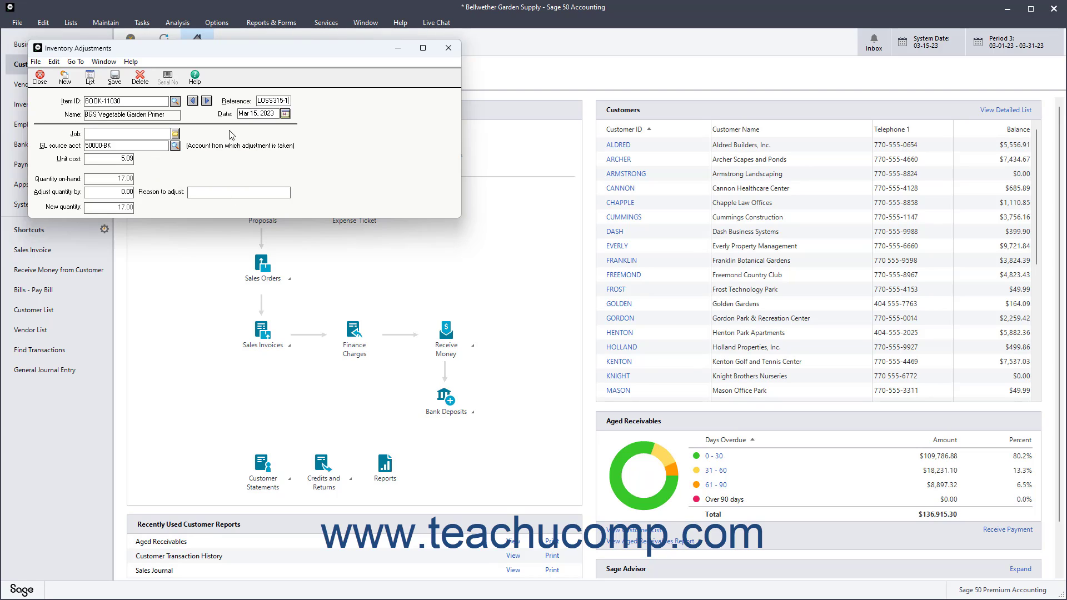
- Keep March 15, 2023 as the date and leave the job unassigned
click(283, 114)
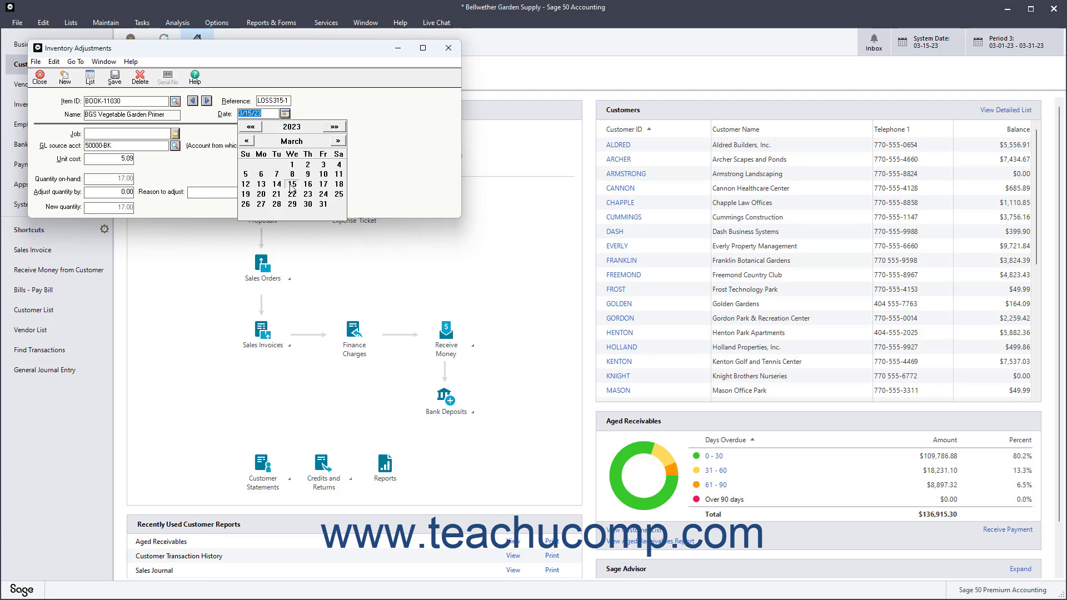
click(292, 184)
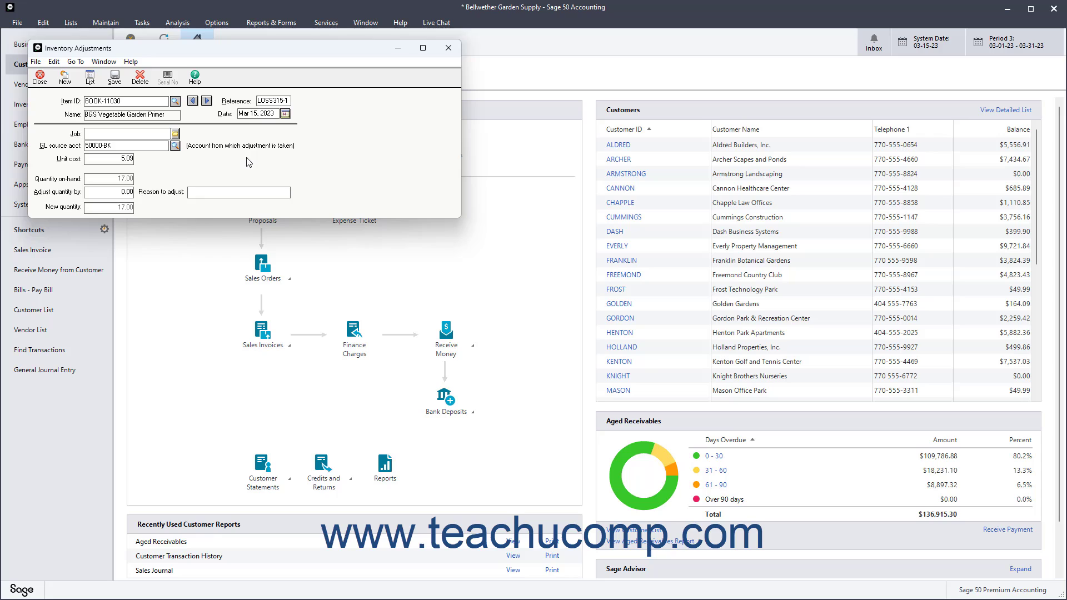
click(126, 135)
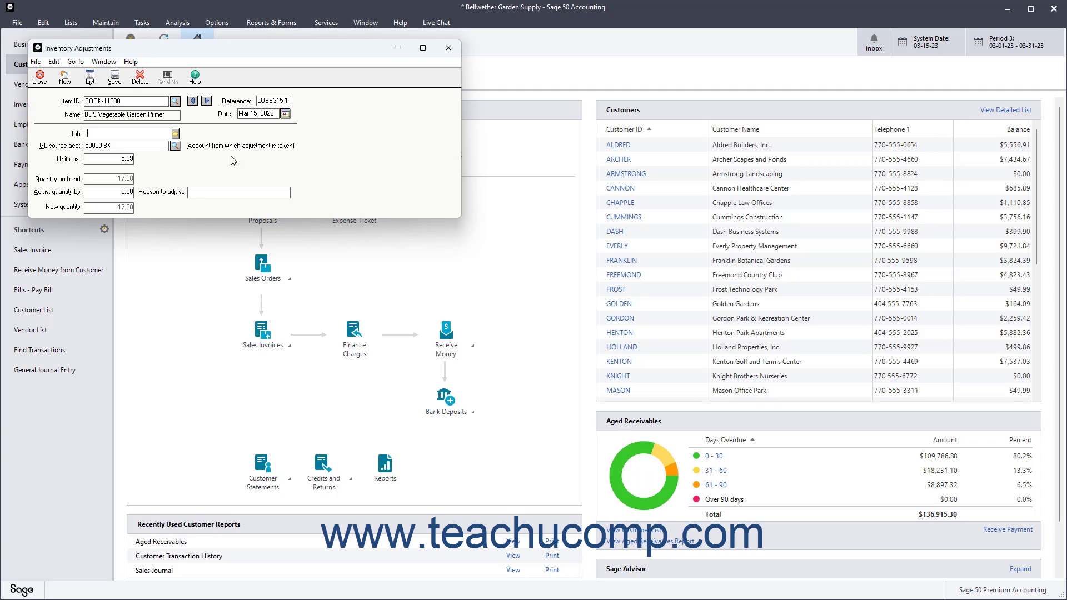
click(177, 134)
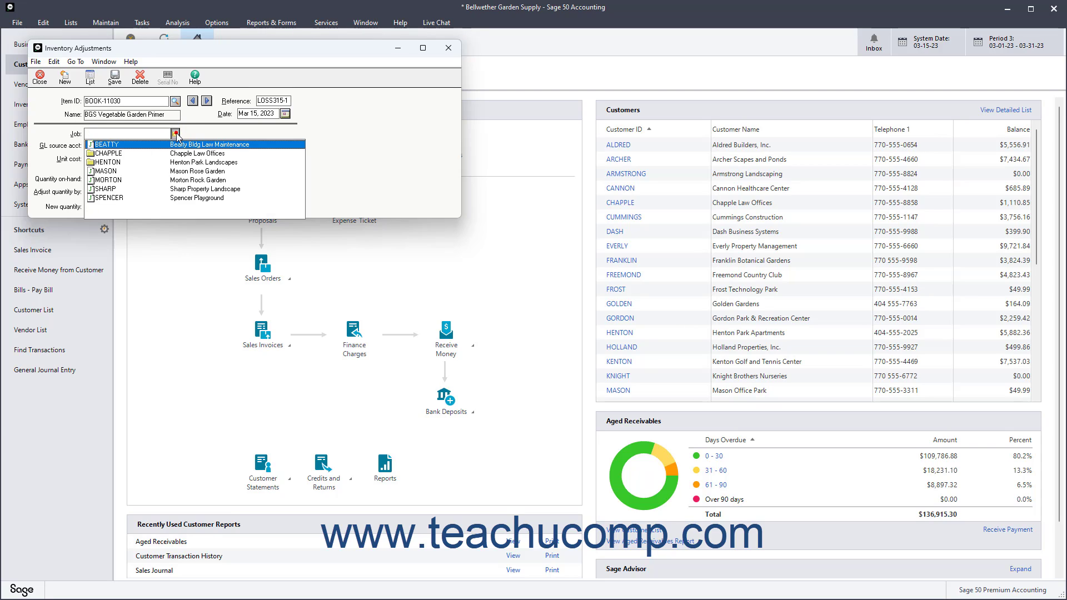
click(176, 132)
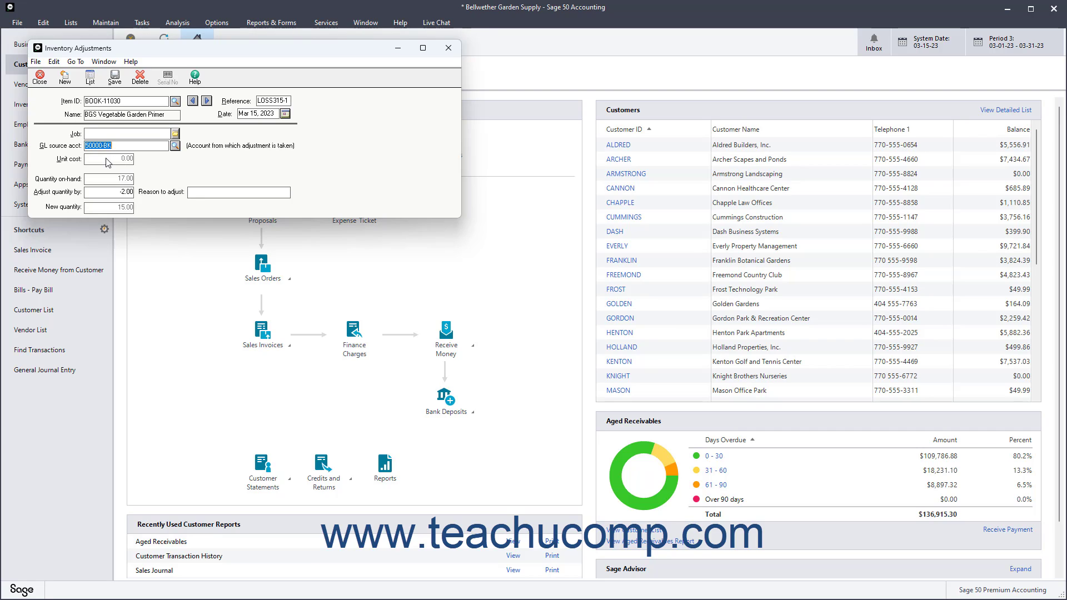
mouse_move(145, 168)
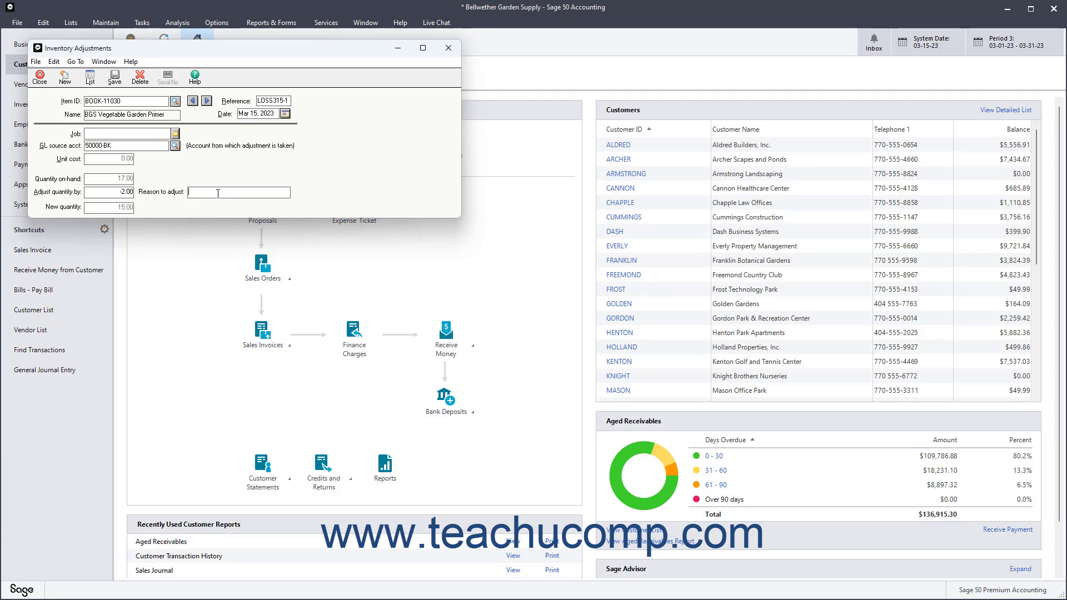
- Enter 'Water damage' as the reason to adjust
text(Water damage)
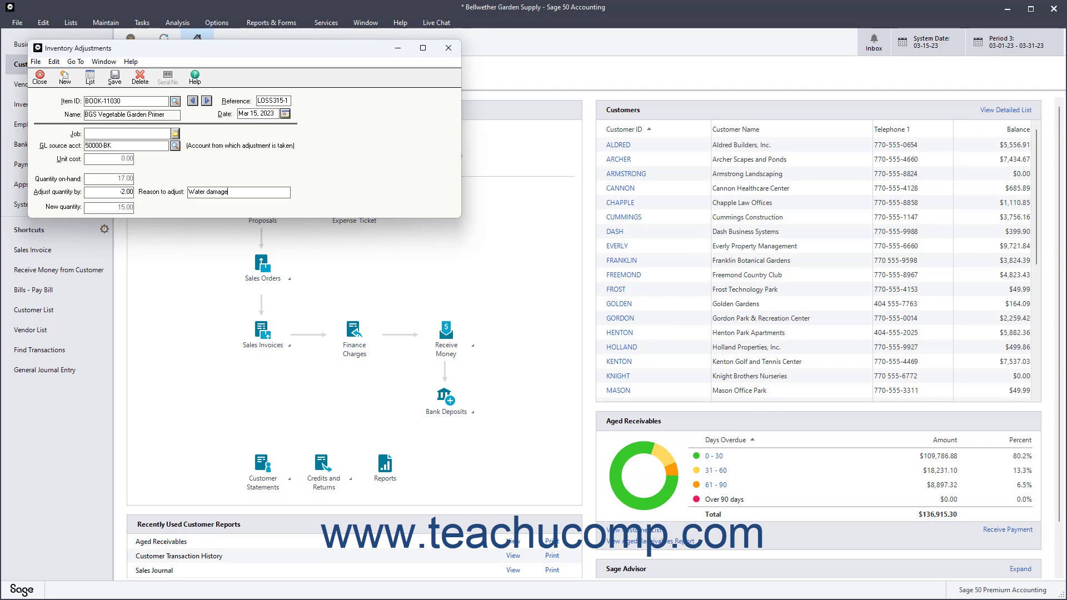
mouse_move(174, 87)
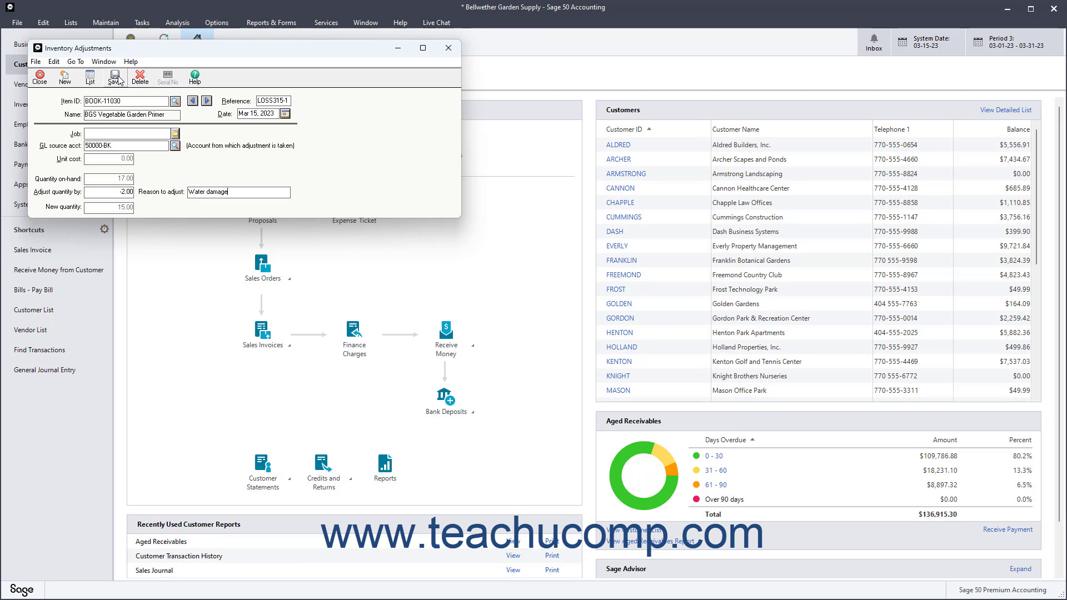
mouse_move(115, 75)
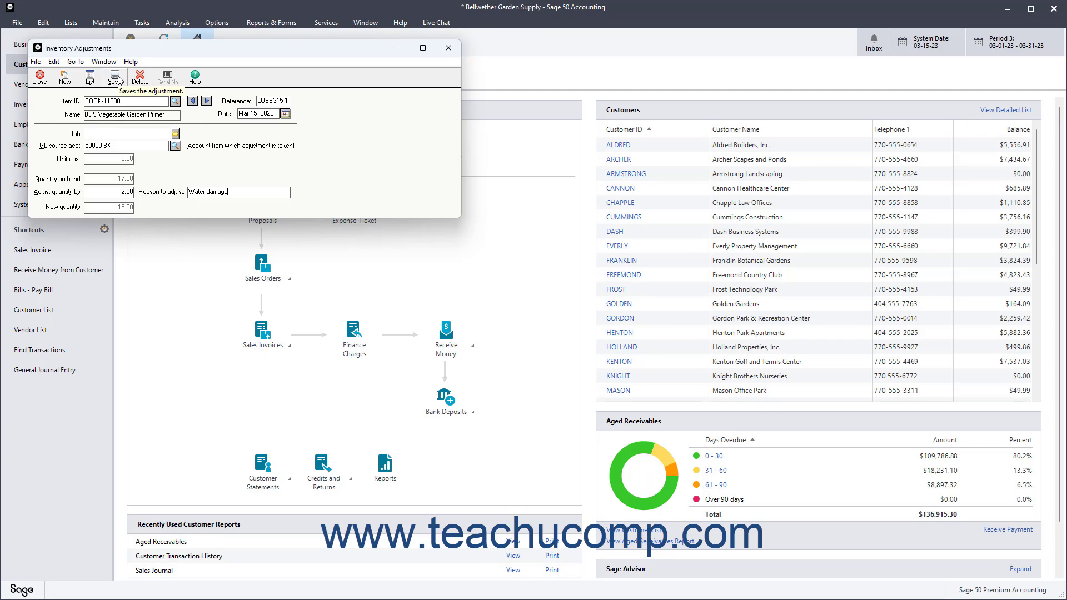
- Save the adjustment and close the Inventory Adjustments window
click(114, 76)
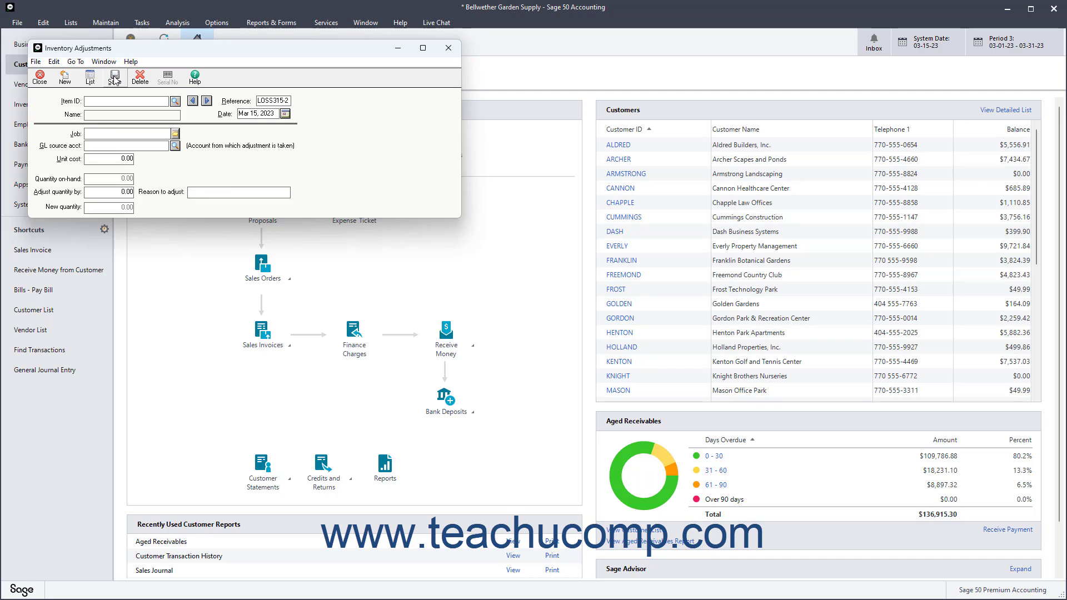
click(39, 77)
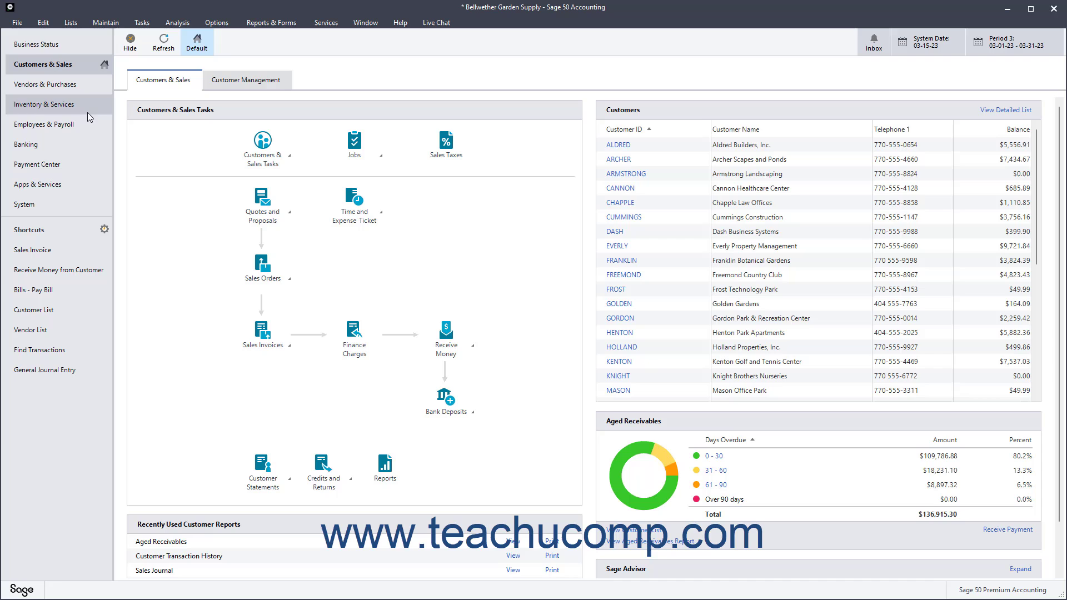